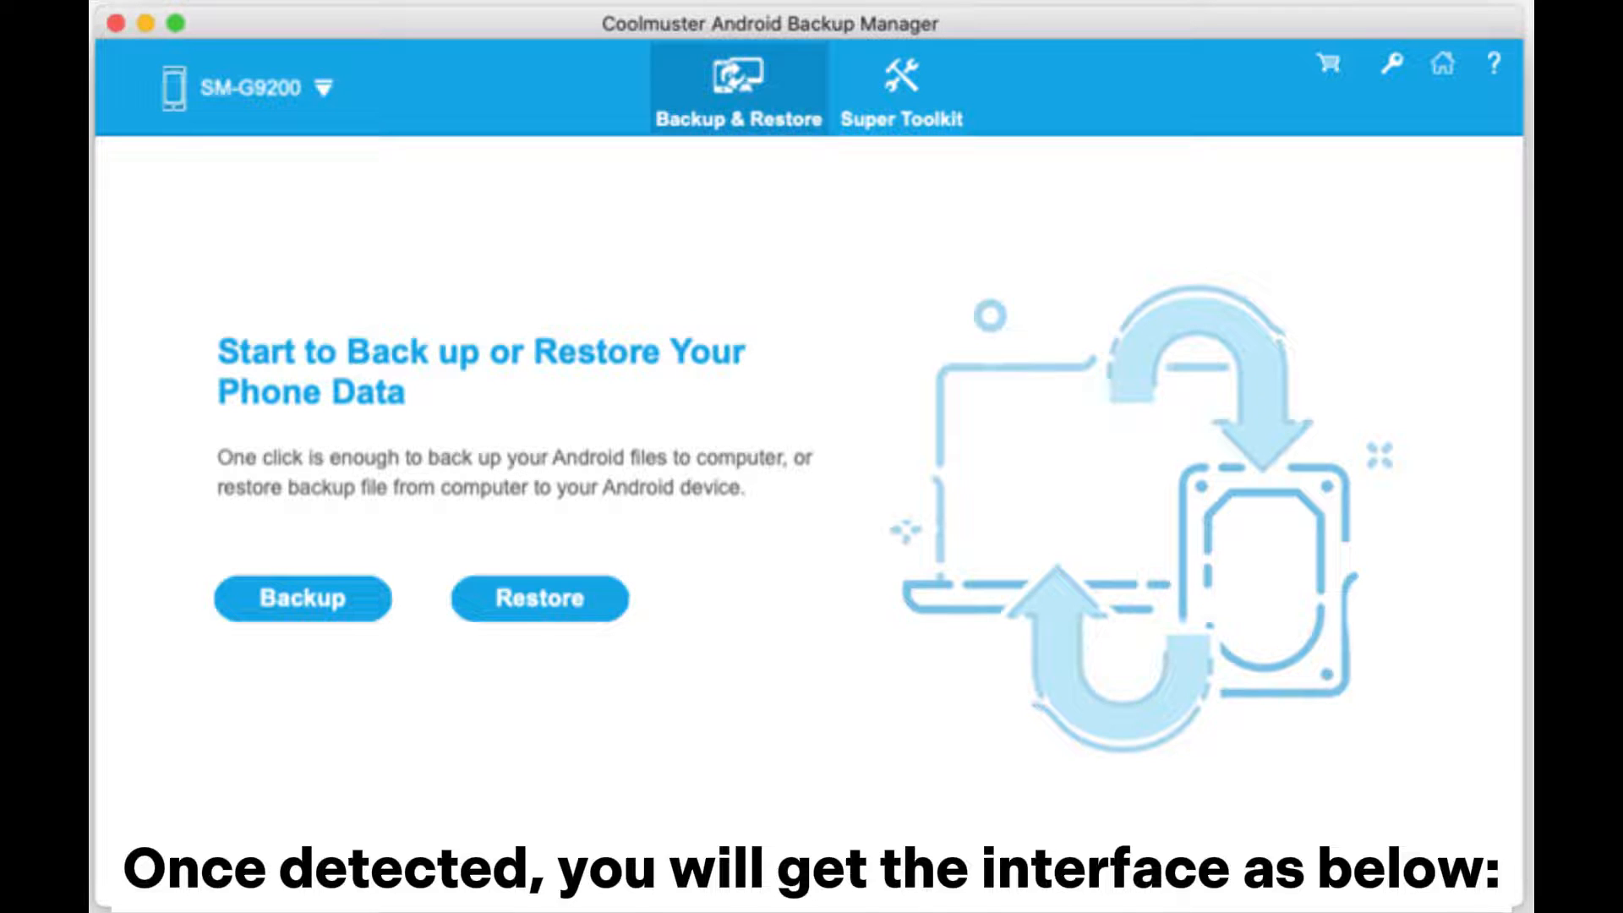
Start a backup of the SM-G9200 phone to open the list of data types.
{"action": "left_click", "coordinate": [301, 599]}
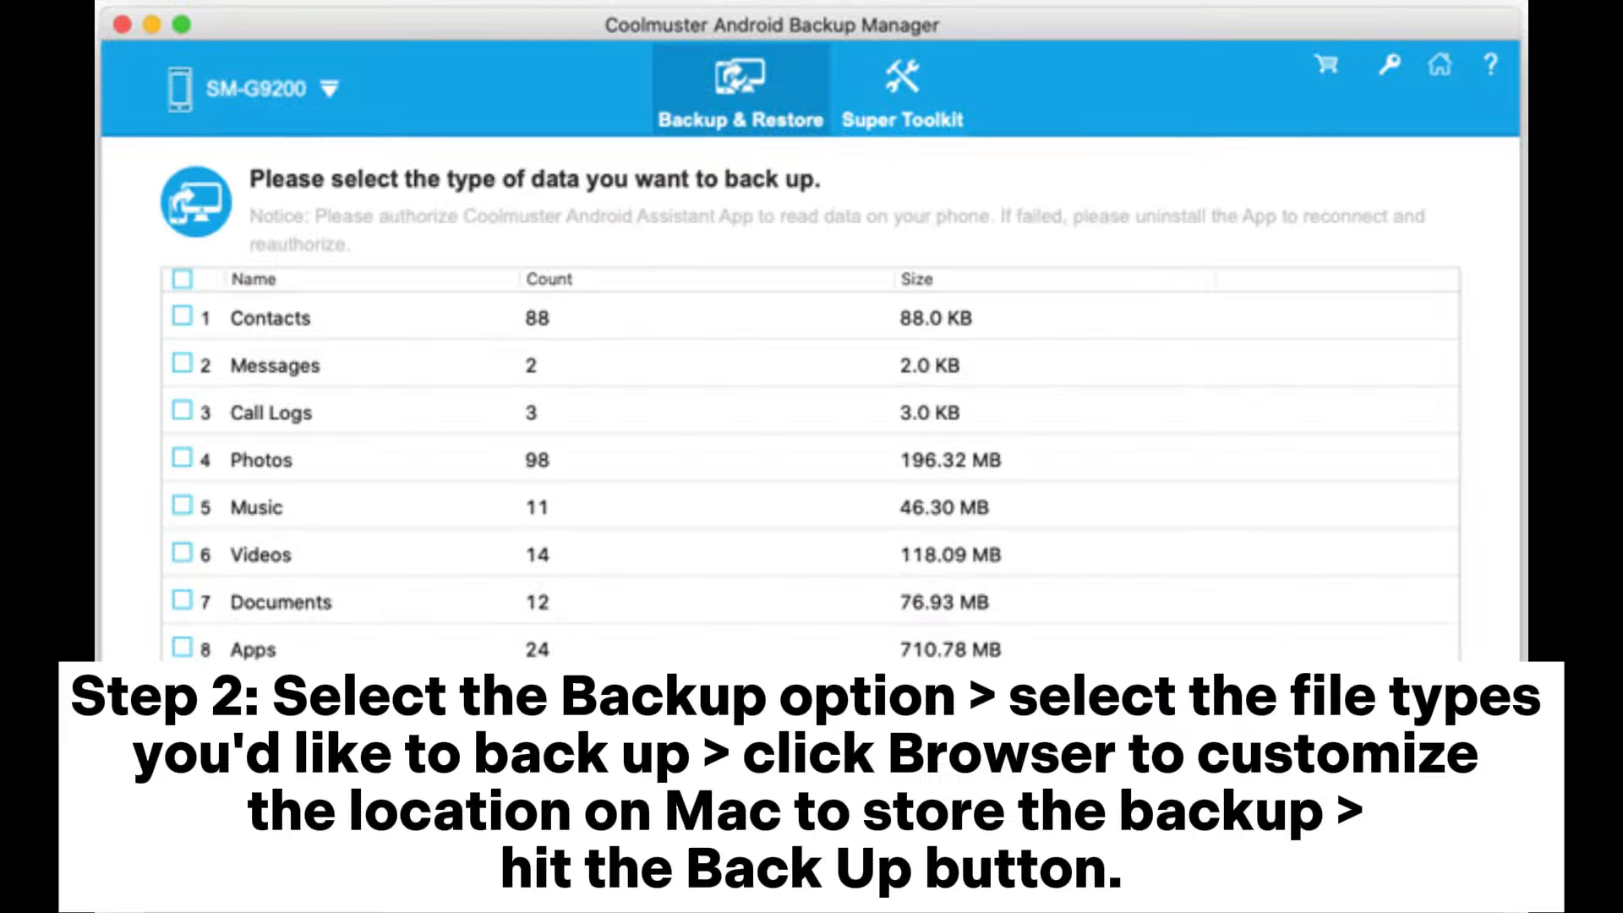